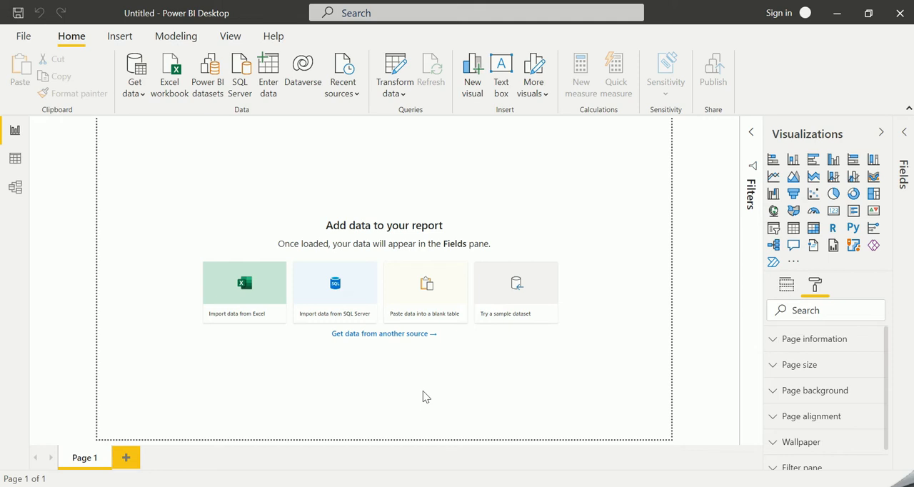
mouse_move(620, 402)
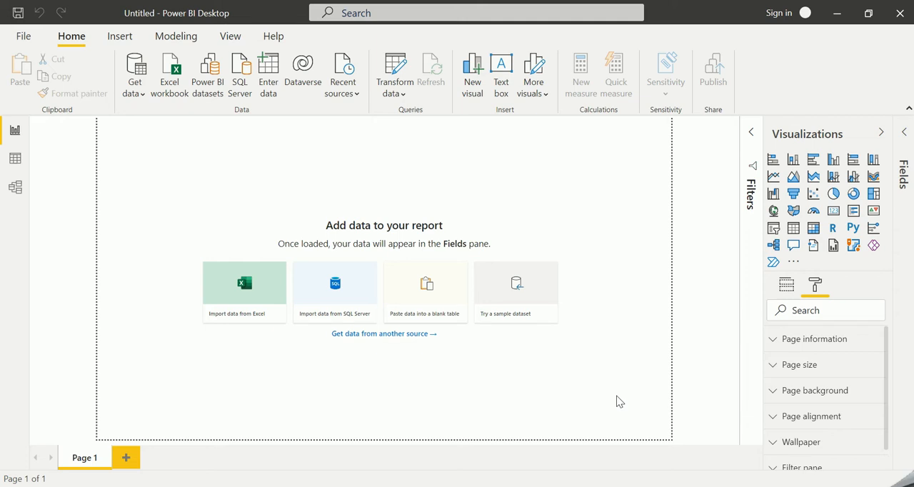
mouse_move(795, 30)
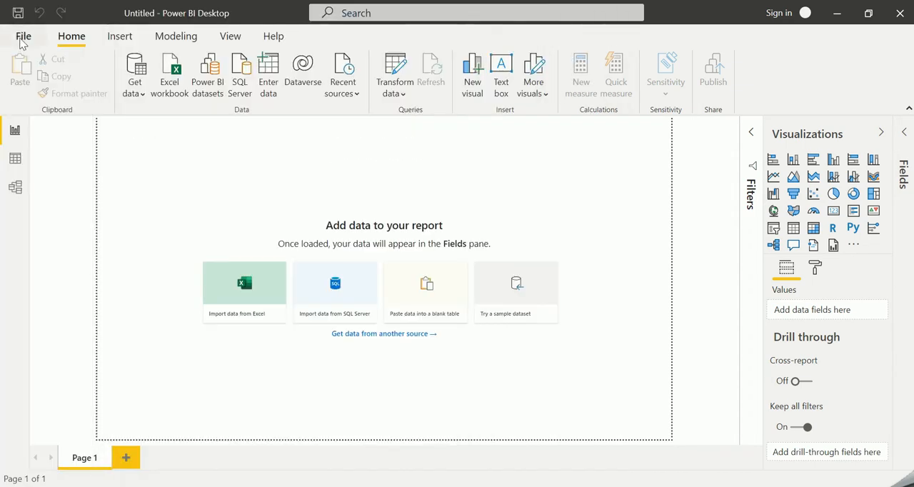
Import the Opportunity Tracking Sample Excel workbook from Downloads and start importing its contents.
left_click(23, 37)
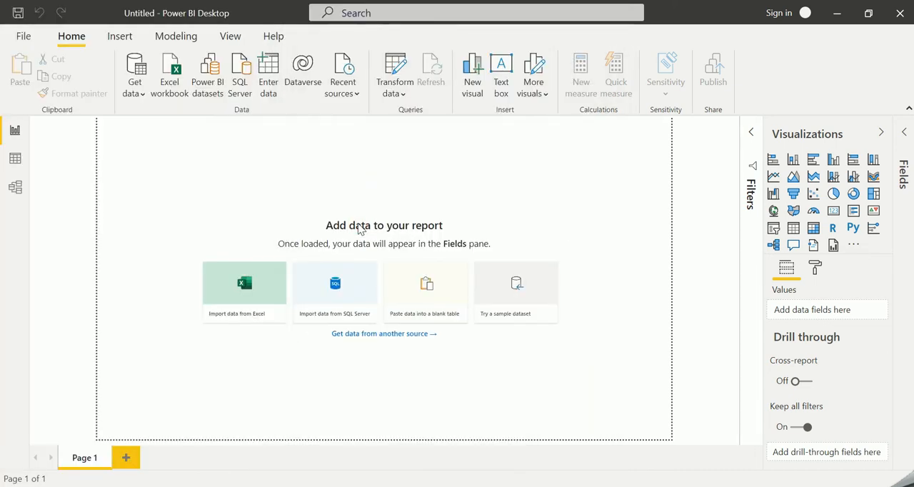
left_click(244, 286)
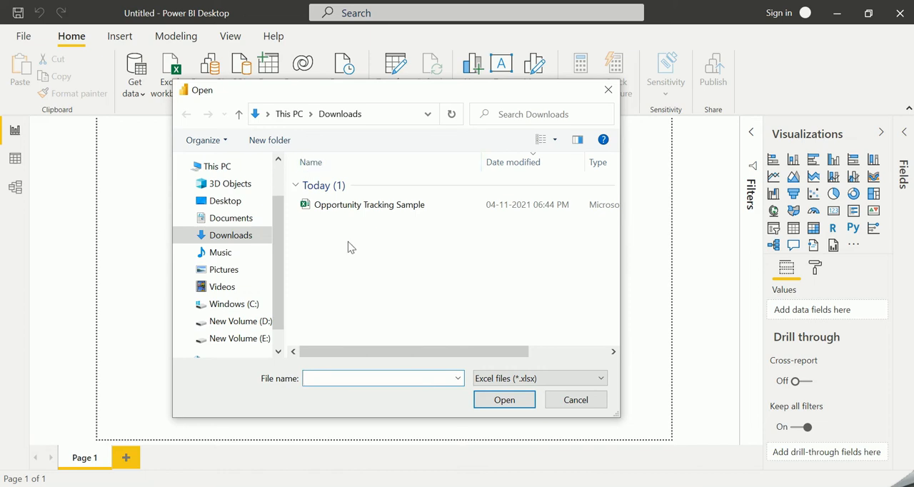
mouse_move(371, 208)
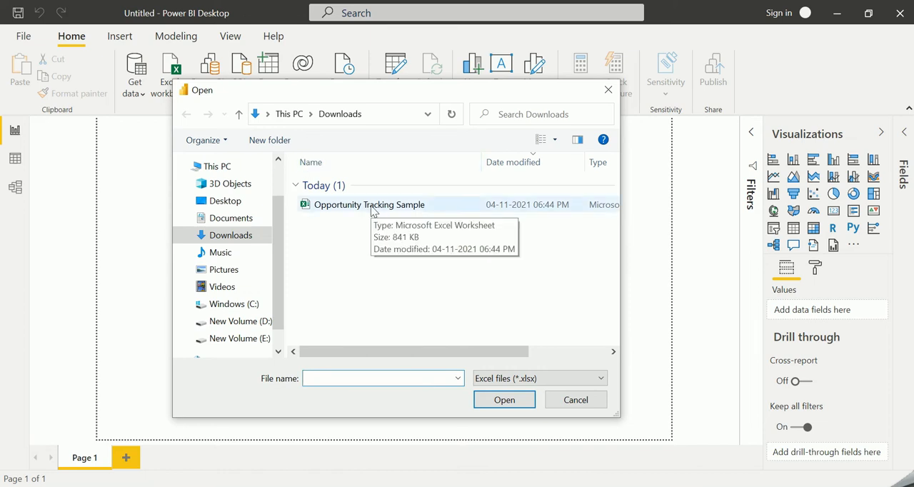
left_click(368, 204)
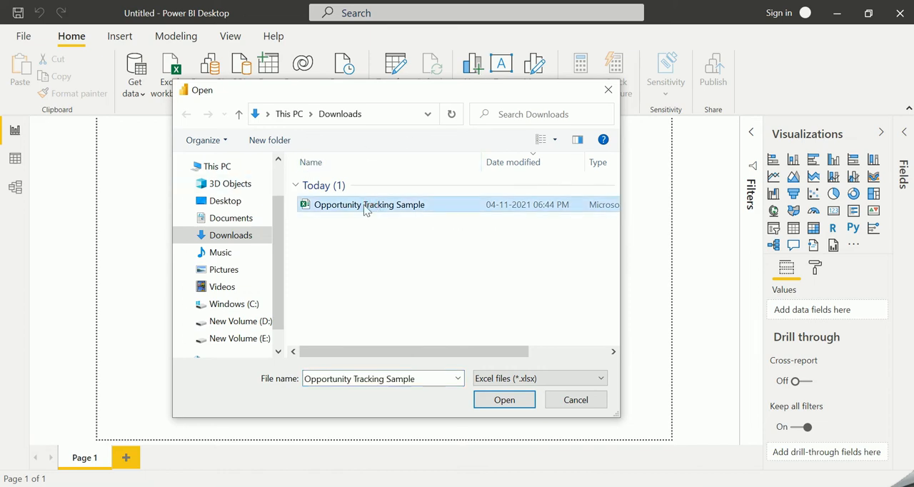
left_click(504, 399)
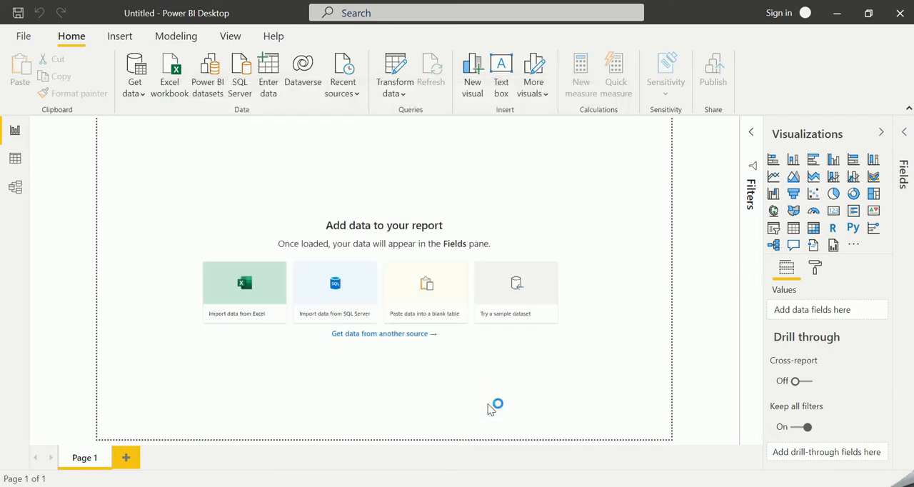
left_click(244, 288)
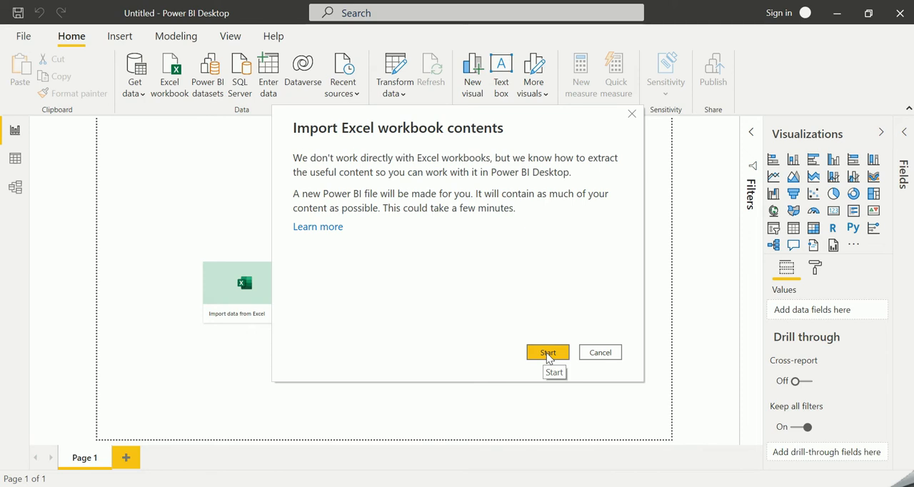
left_click(548, 351)
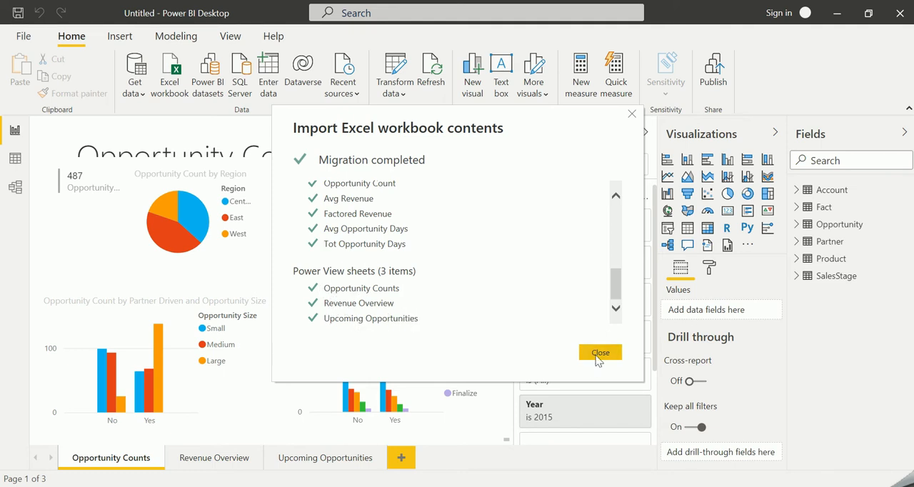
Close the migration summary and view Revenue Overview, Upcoming Opportunities, then Opportunity Counts.
left_click(599, 352)
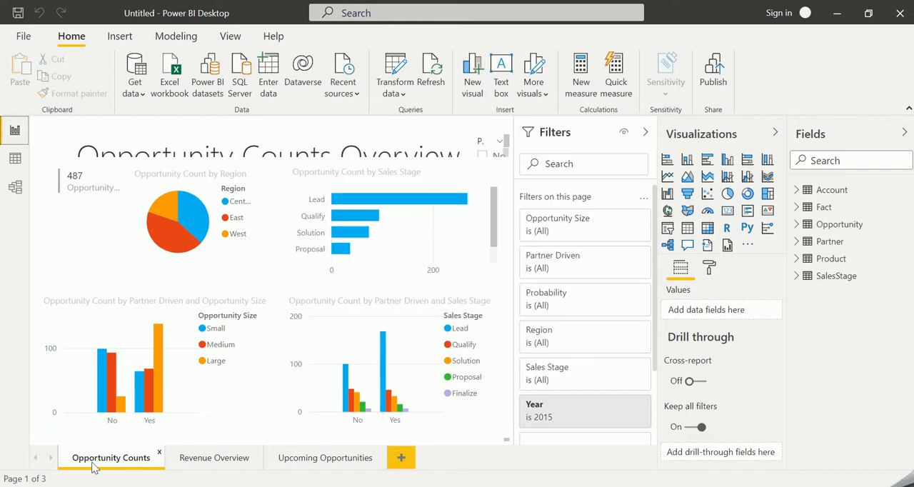
mouse_move(214, 457)
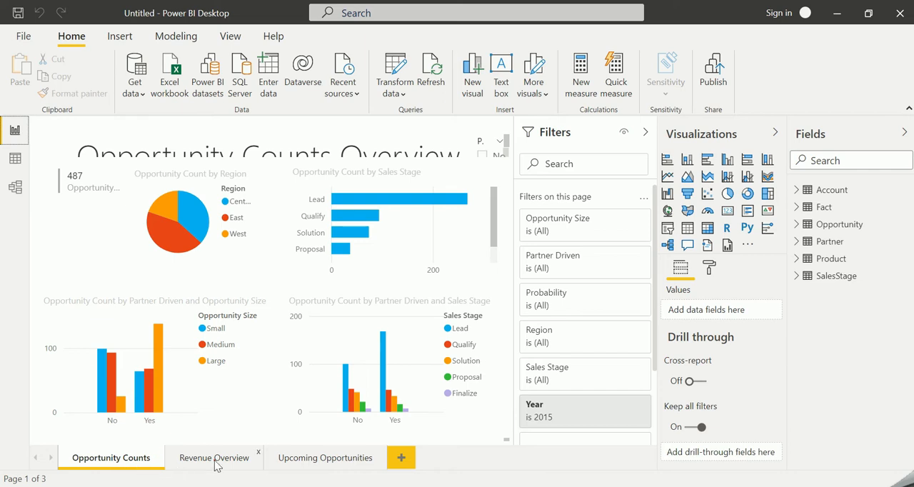
left_click(214, 457)
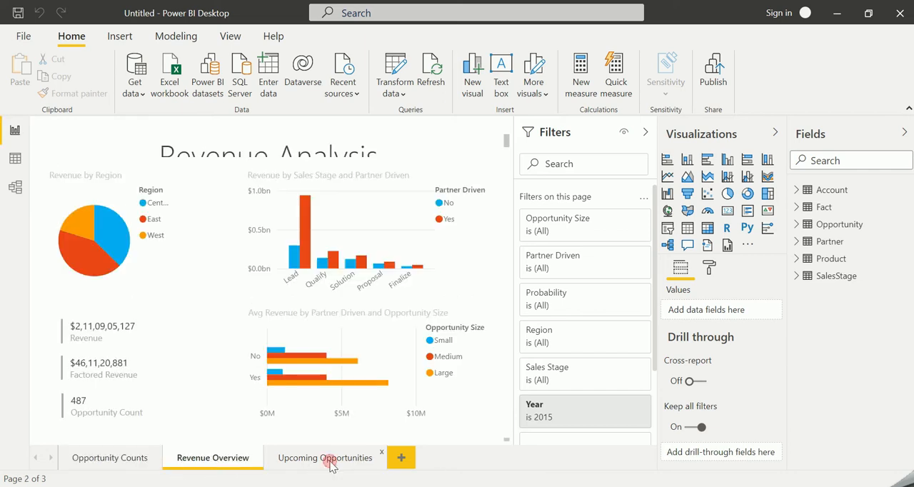
left_click(324, 456)
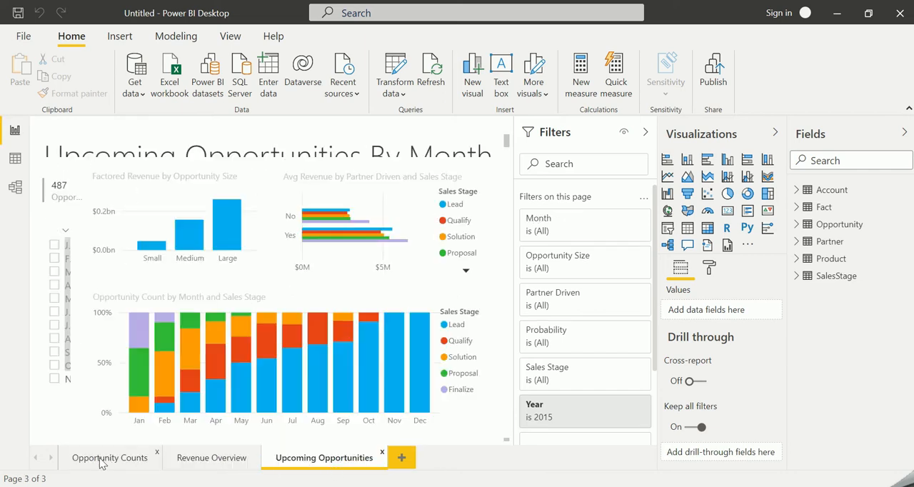
left_click(108, 457)
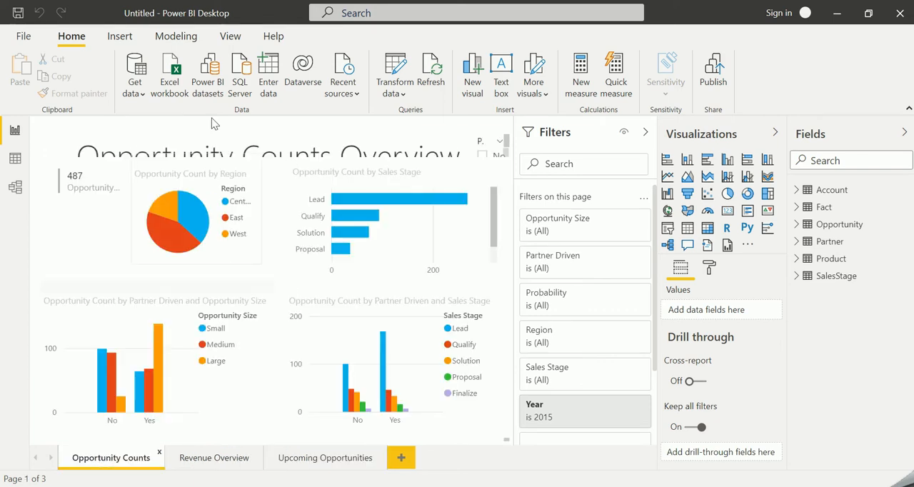
Set the Opportunity Counts Overview title to size 16 and choose No in the Partner Driven slicer.
left_click(272, 154)
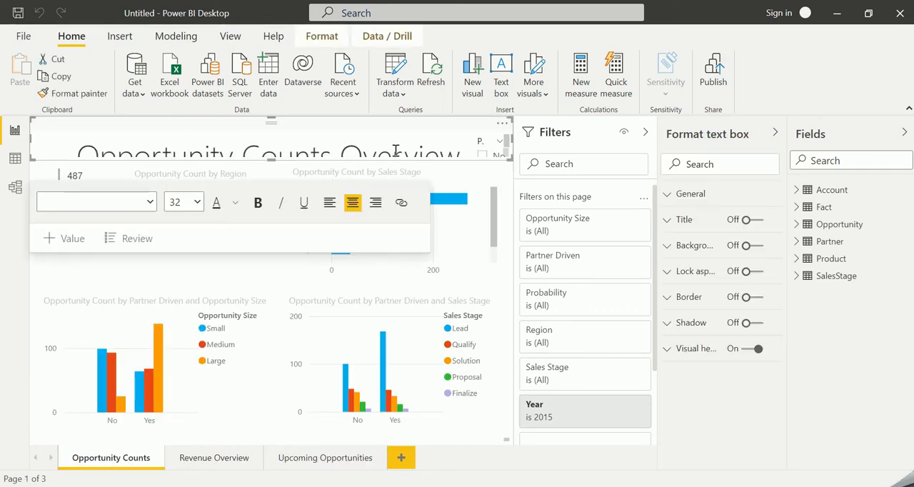
mouse_move(459, 153)
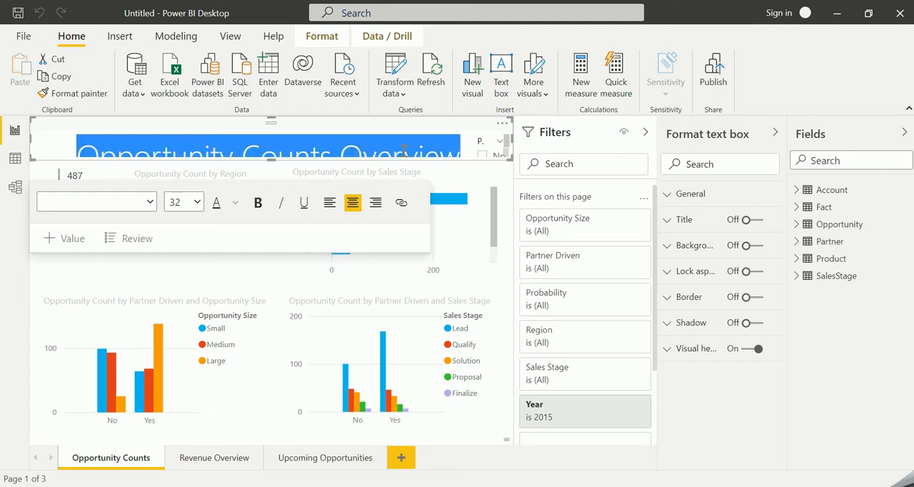
left_click(199, 201)
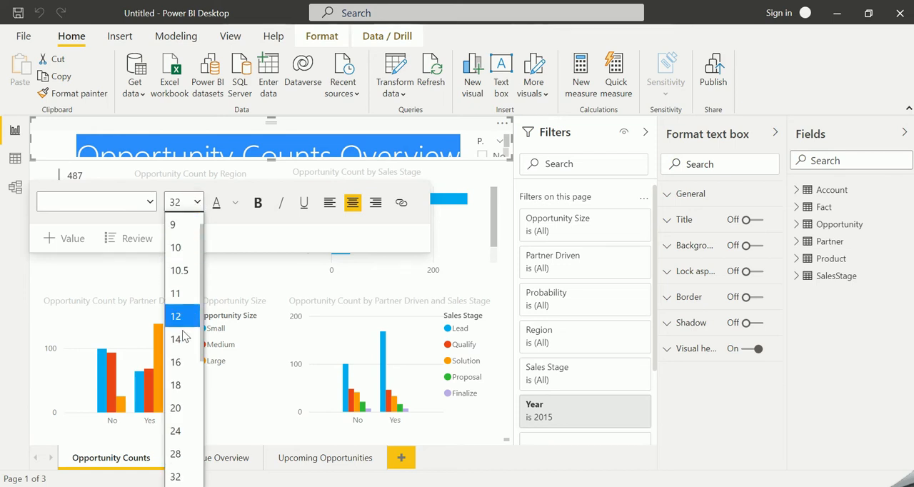
left_click(175, 363)
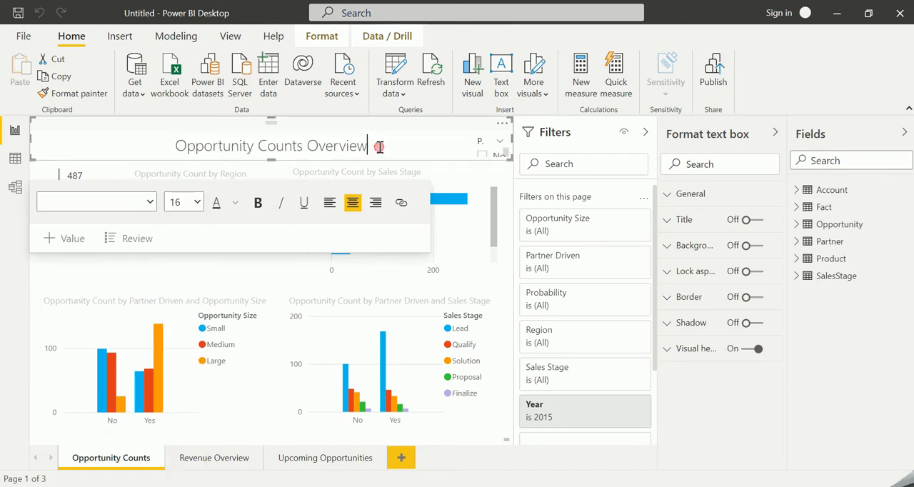
left_click(400, 281)
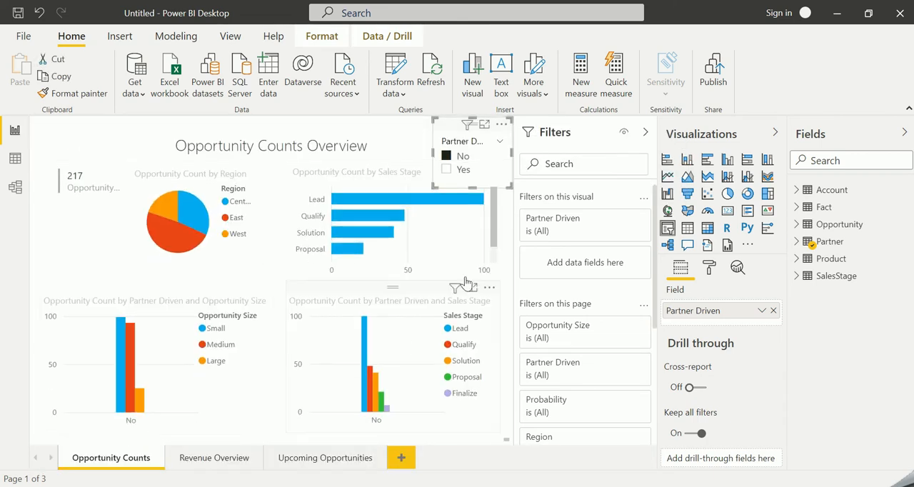
left_click(392, 214)
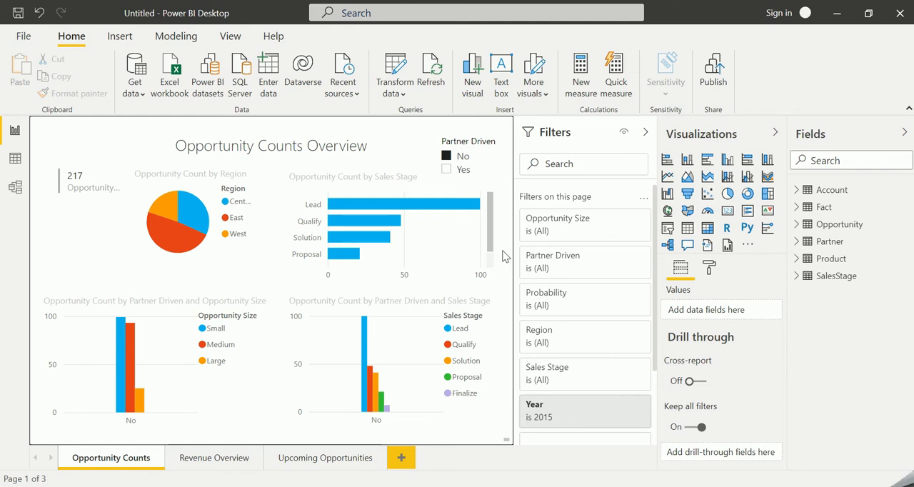
mouse_move(477, 240)
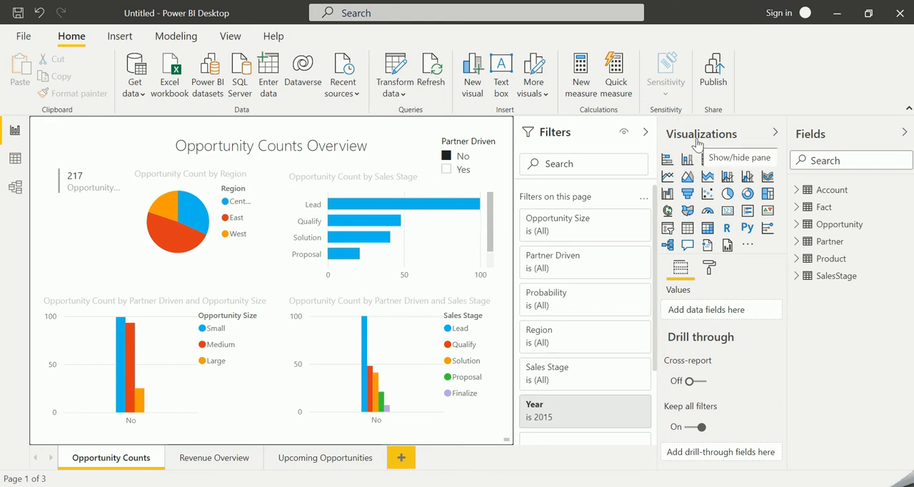
mouse_move(688, 158)
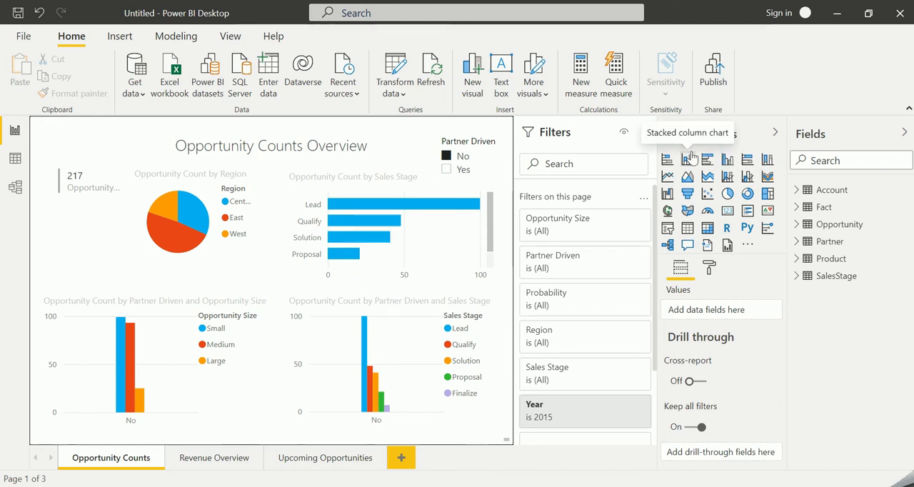
mouse_move(727, 199)
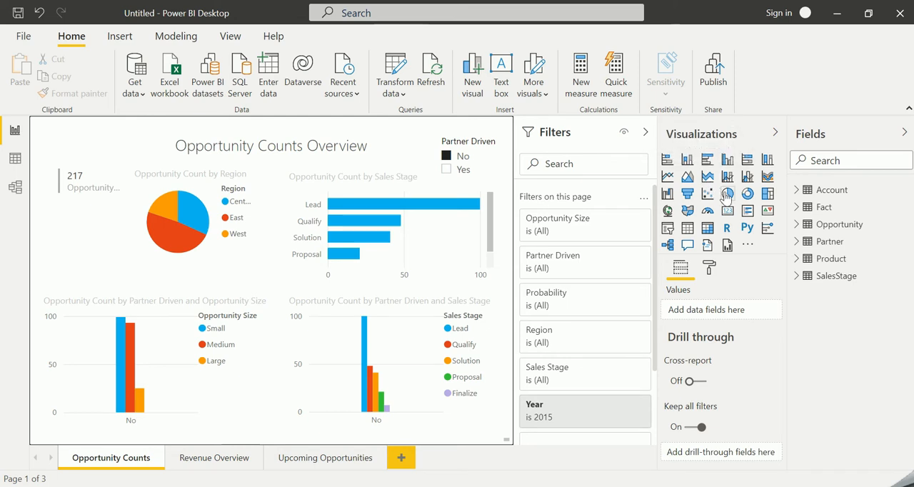
mouse_move(667, 160)
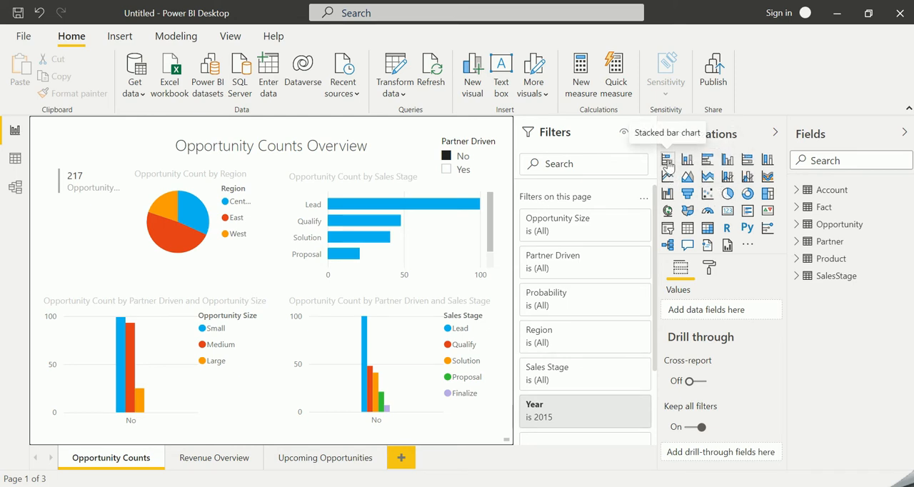
mouse_move(686, 160)
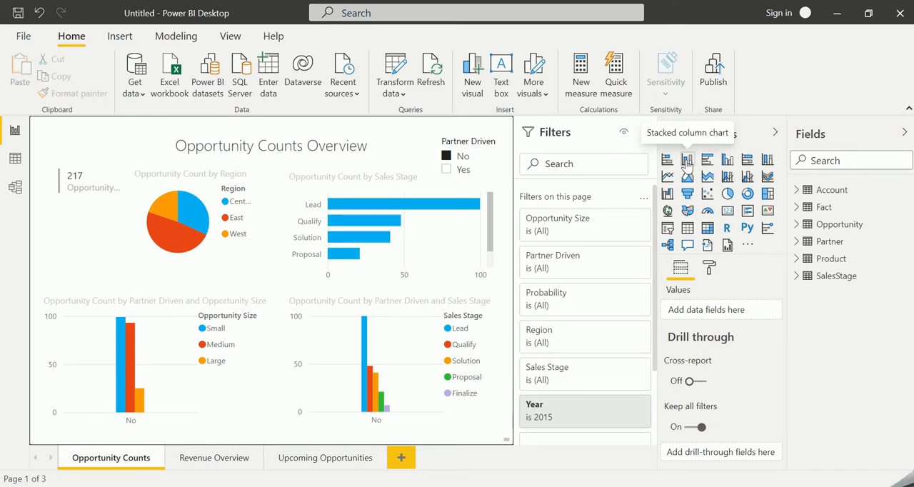
mouse_move(708, 159)
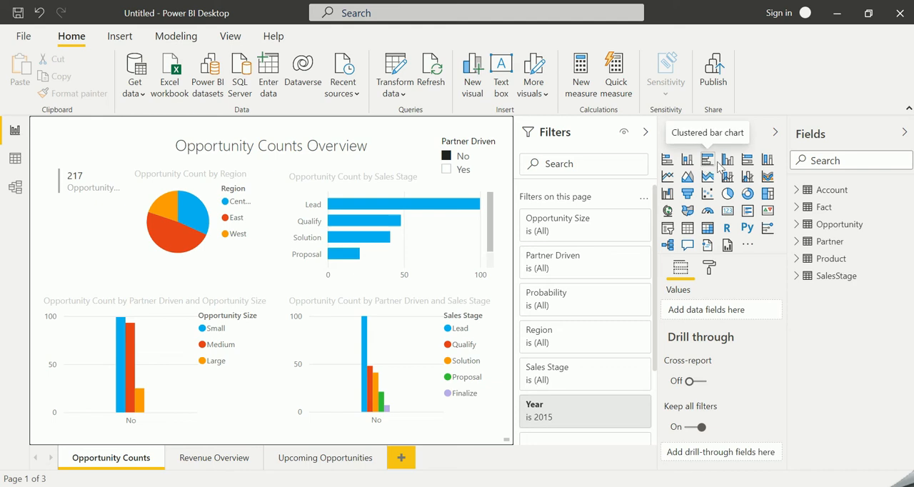
mouse_move(768, 194)
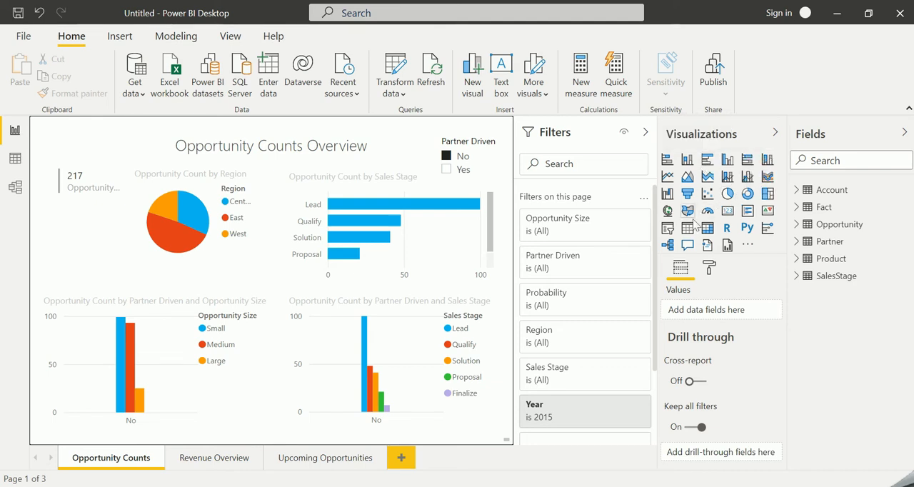
mouse_move(726, 246)
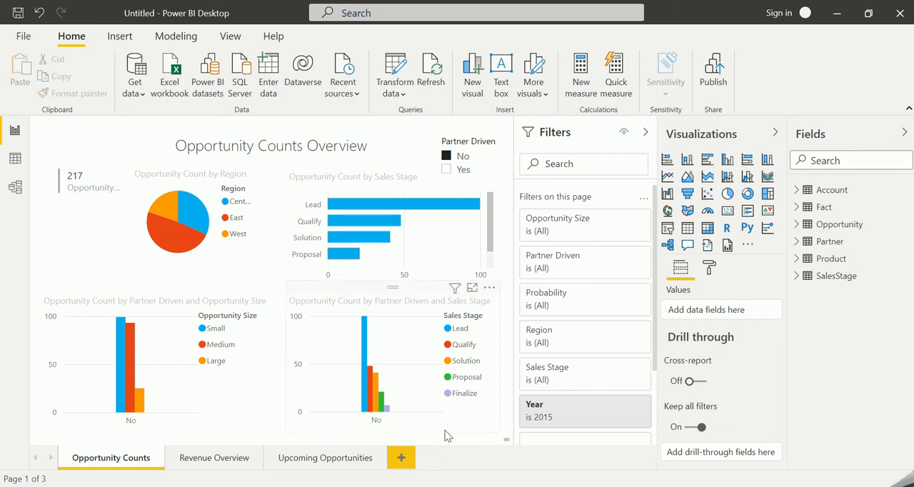
mouse_move(798, 197)
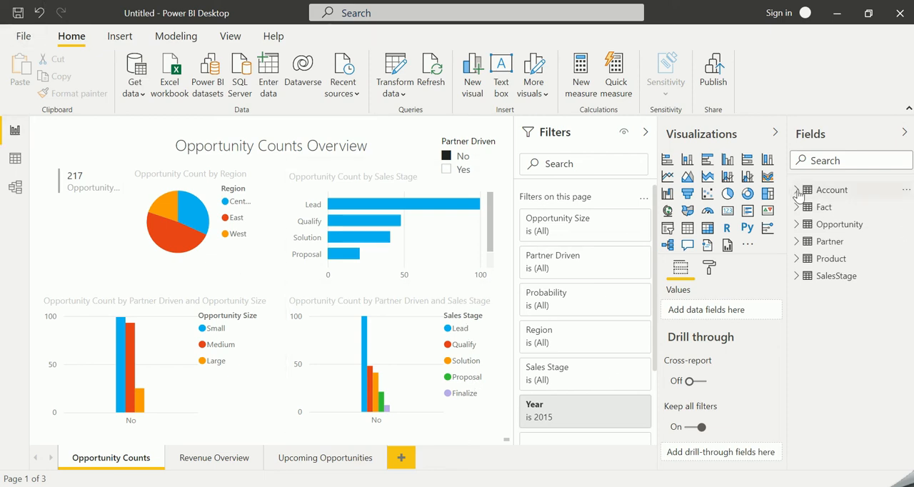
Expand the Account, Fact and remaining tables' fields, then show the Account table in Data view.
left_click(797, 189)
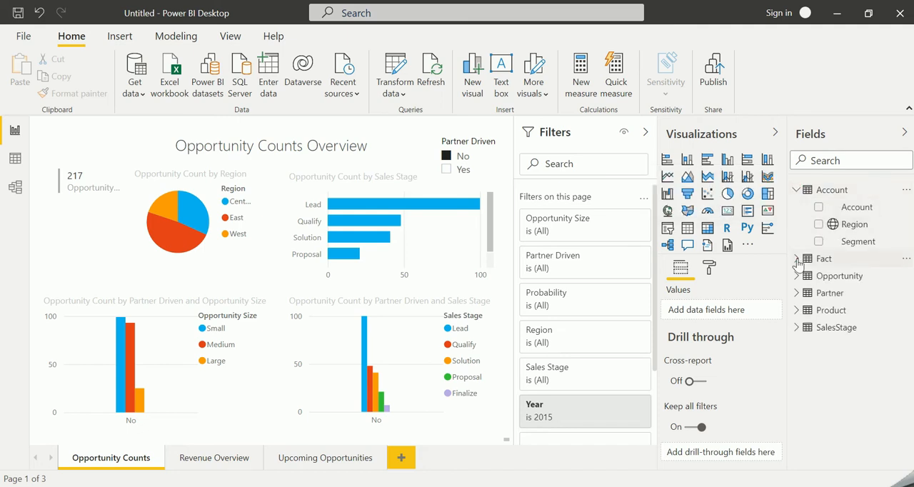
left_click(796, 259)
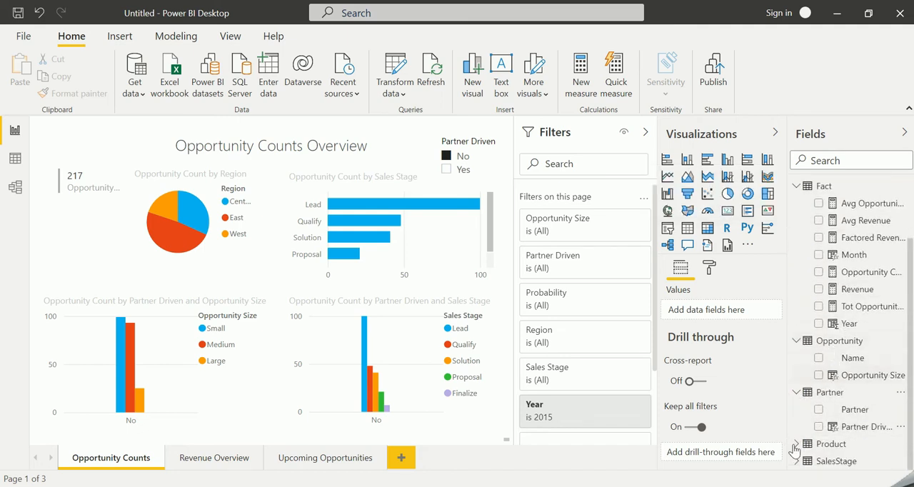
left_click(795, 185)
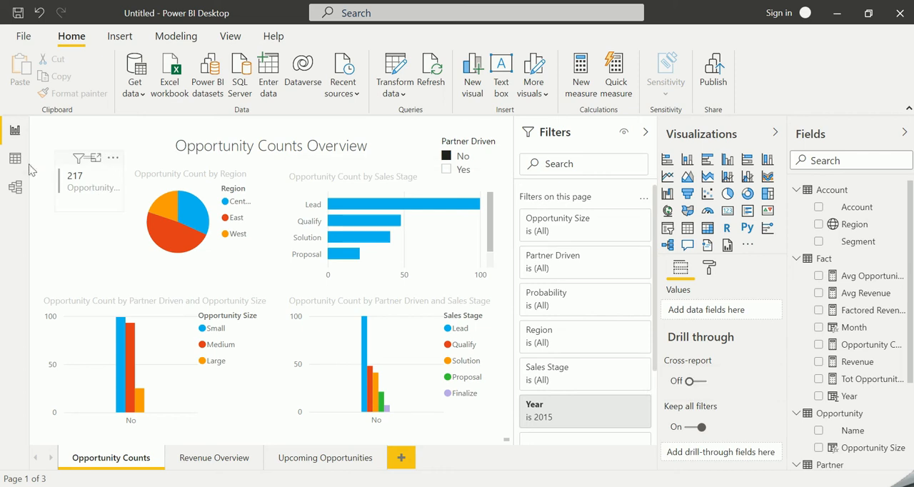
left_click(14, 157)
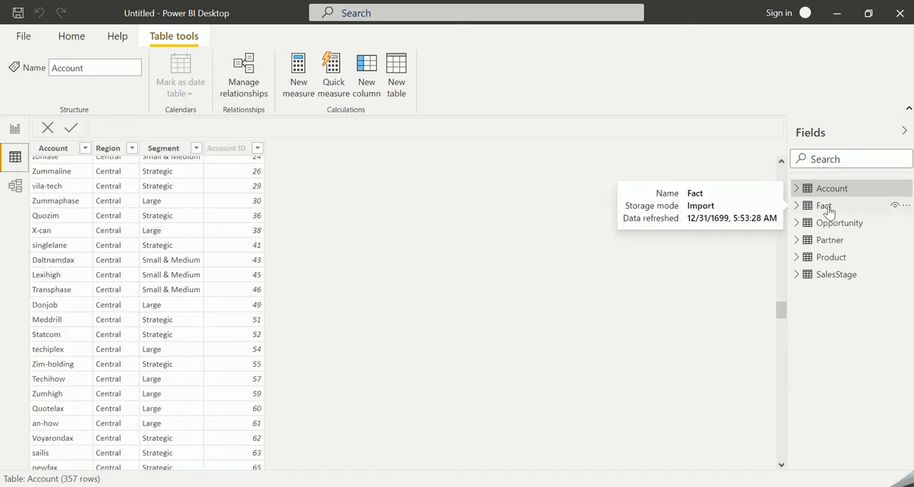
View the Fact and Partner tables' rows in Data view, then return to the report page.
left_click(822, 206)
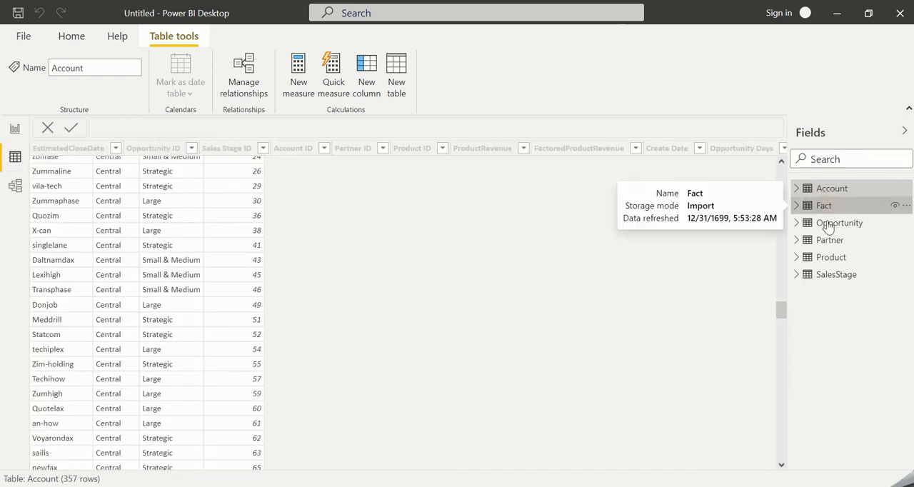
left_click(828, 240)
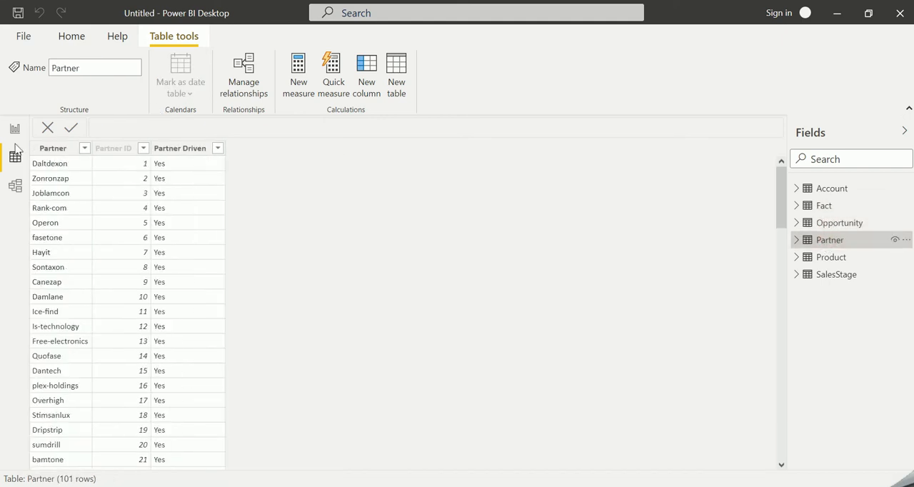
left_click(14, 128)
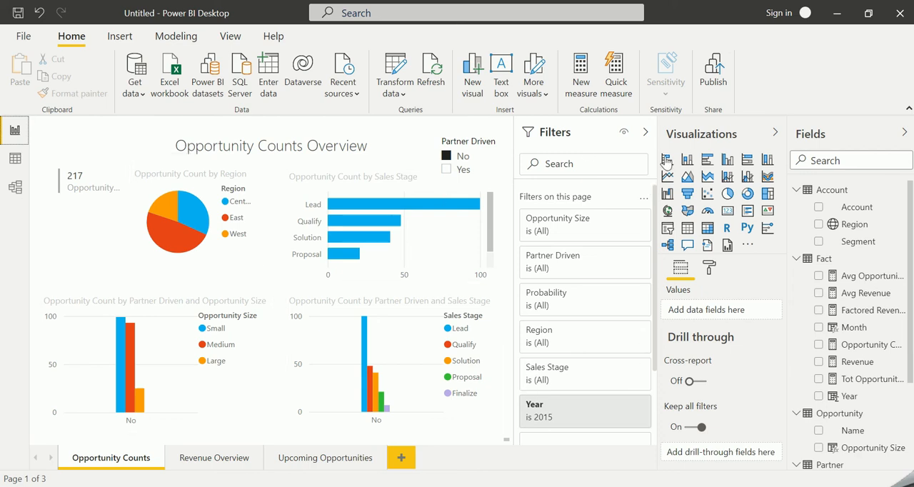
Hide the Filters pane, revisit Revenue Overview and Upcoming Opportunities, then hover the Opportunity Counts pie chart.
left_click(645, 131)
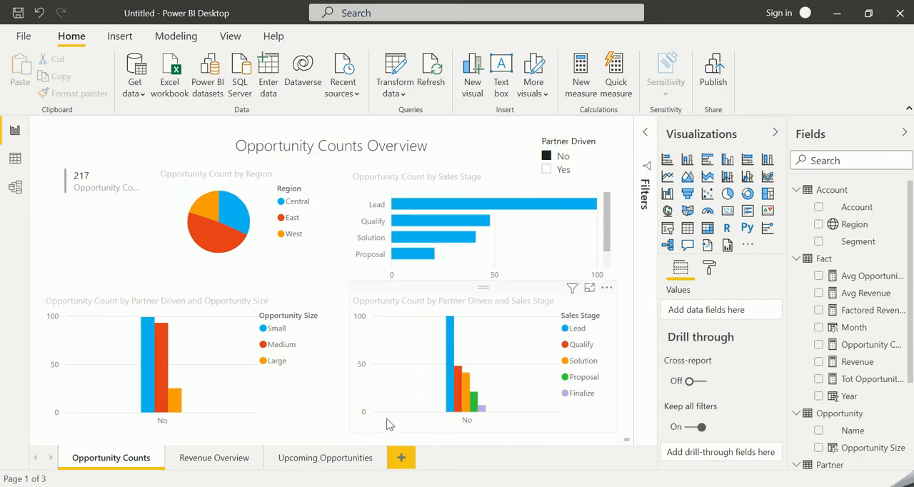
mouse_move(359, 412)
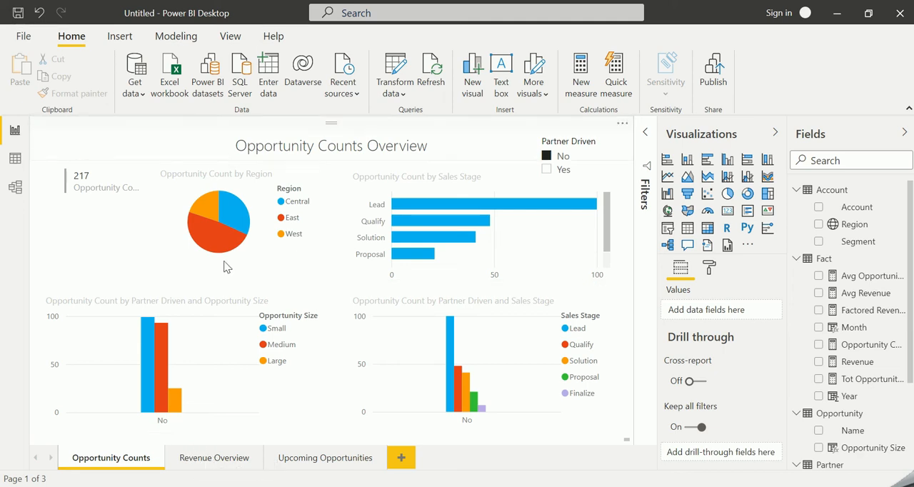
left_click(215, 456)
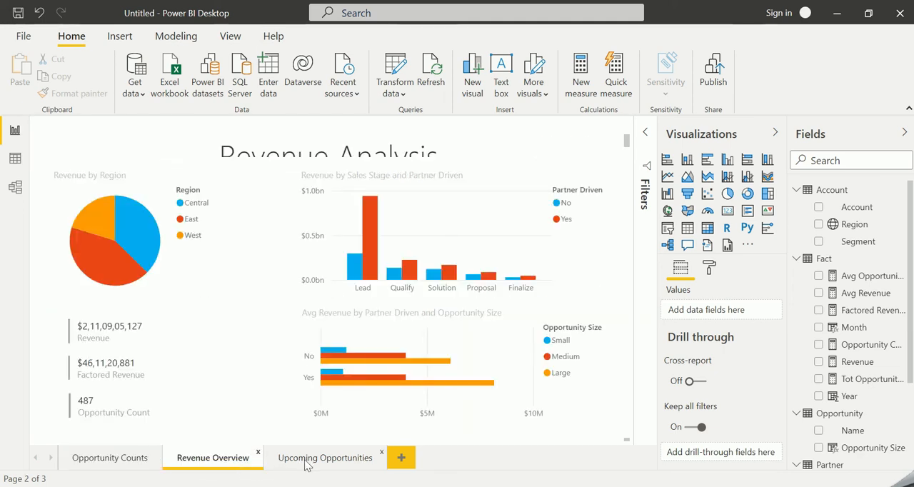
left_click(325, 457)
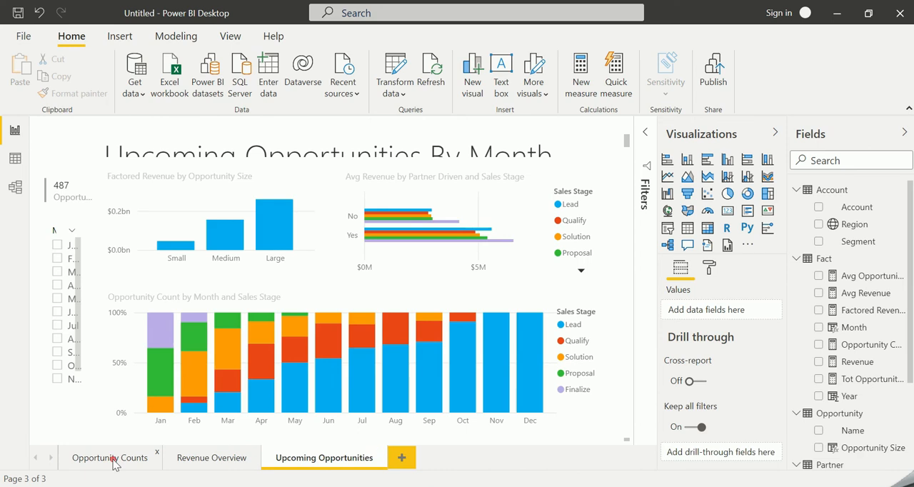
left_click(109, 457)
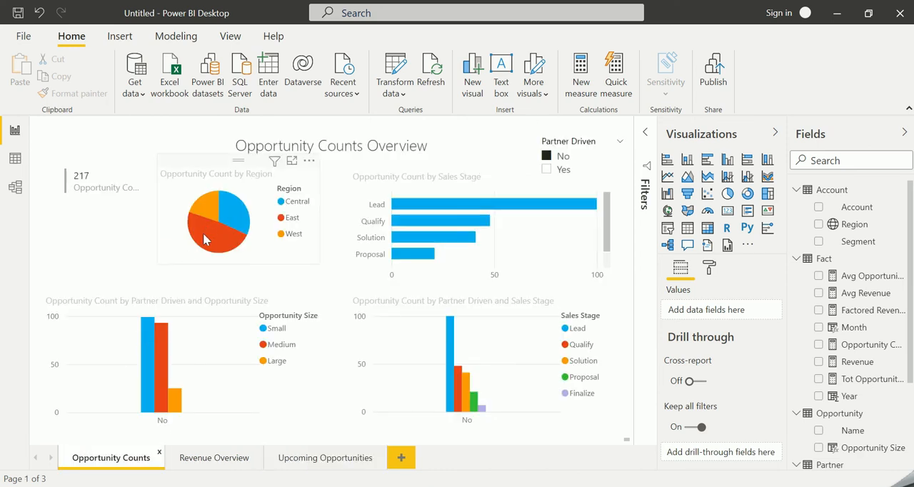
mouse_move(207, 245)
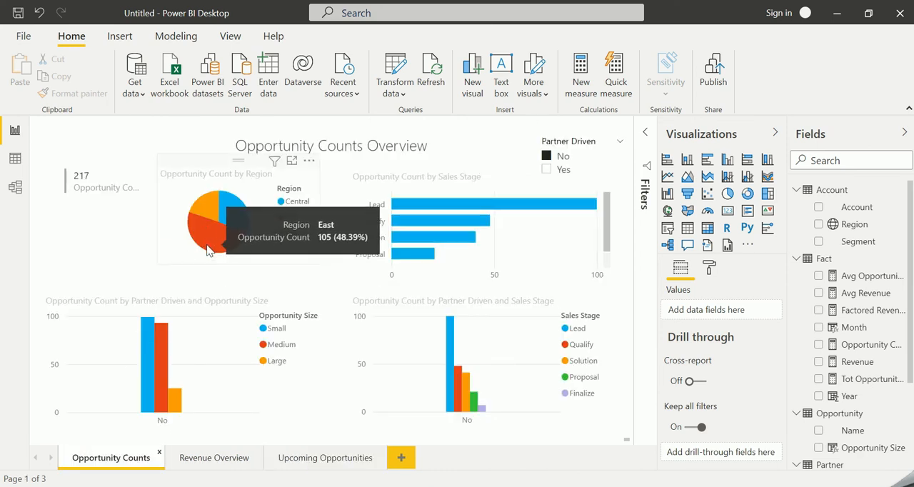
left_click(214, 225)
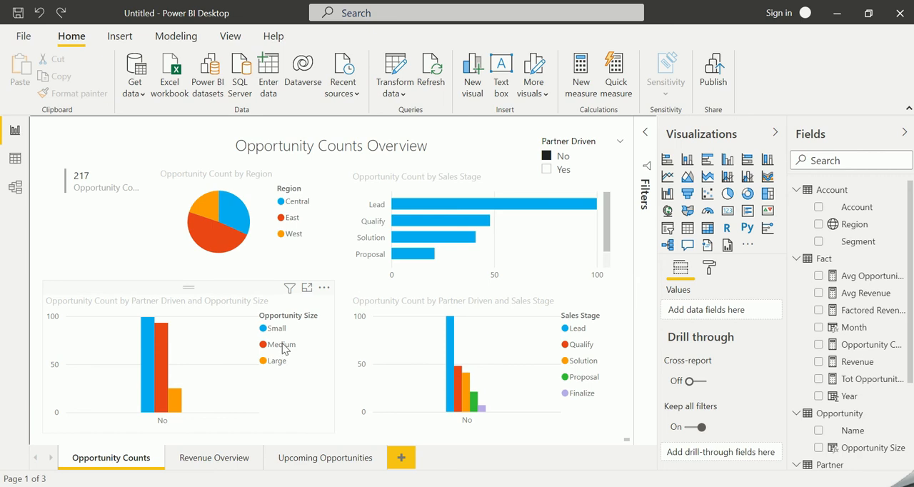
mouse_move(92, 288)
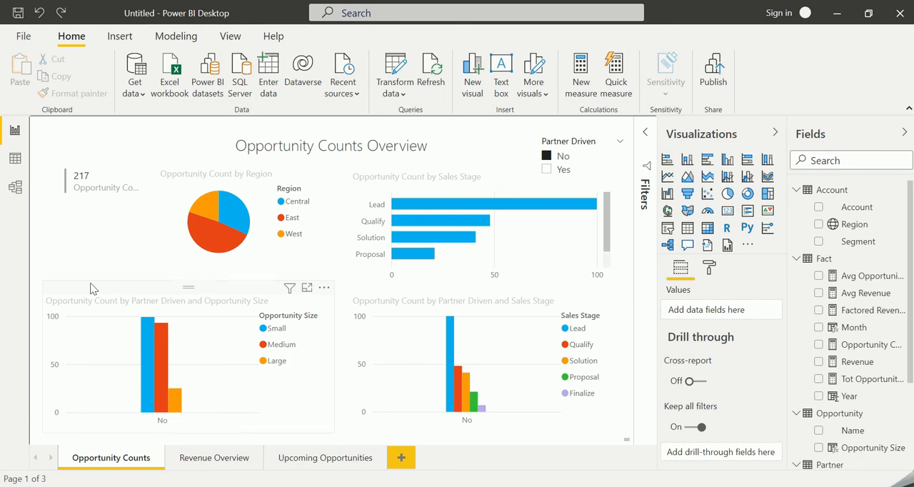
mouse_move(272, 423)
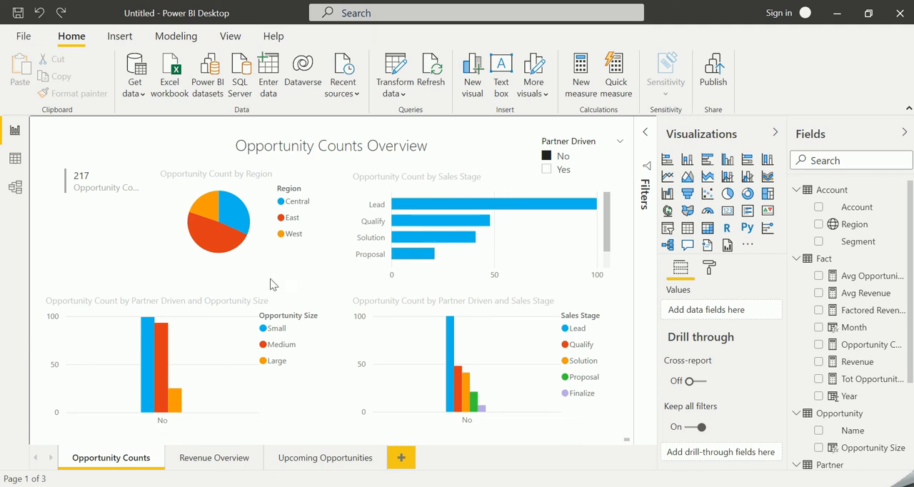
mouse_move(529, 393)
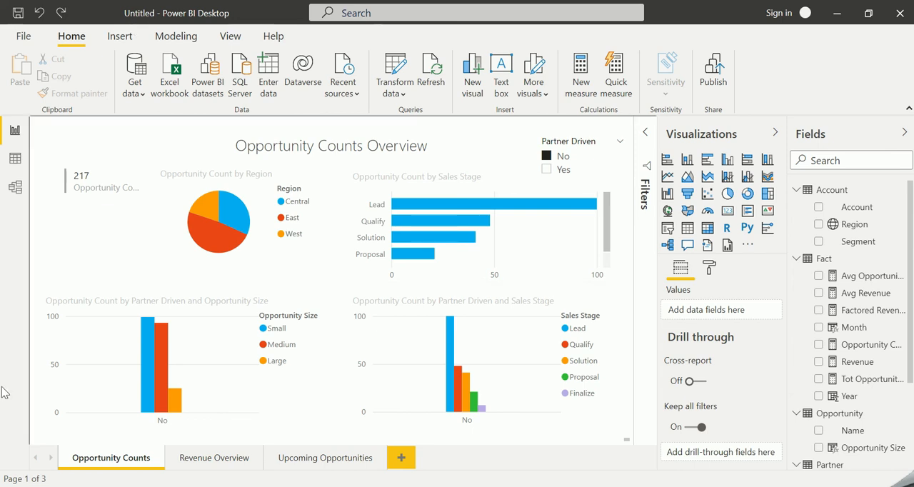
mouse_move(315, 216)
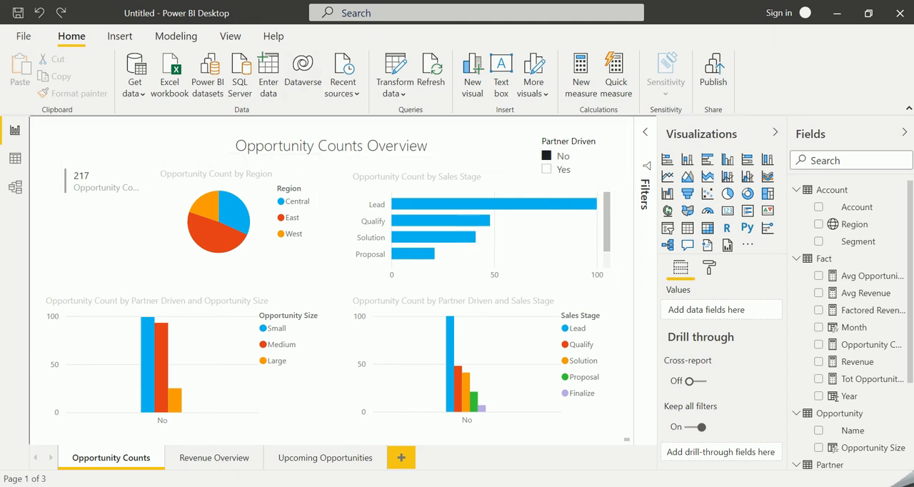
left_click(324, 457)
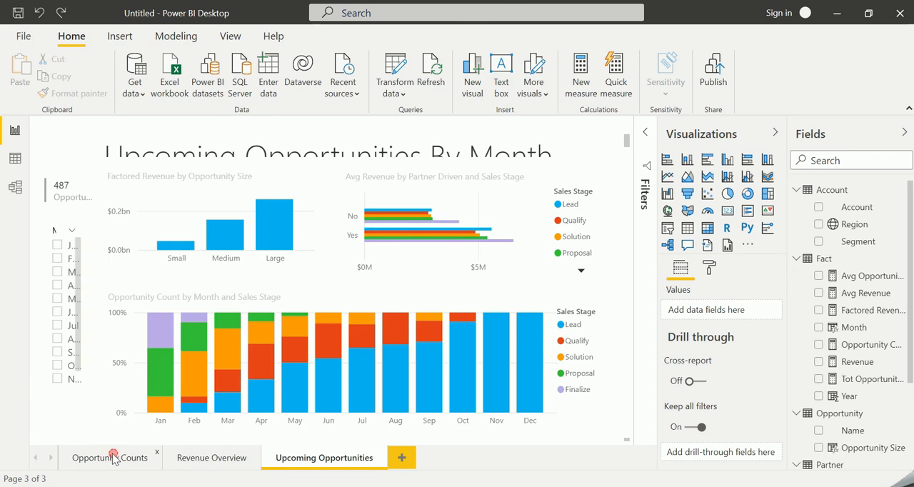
left_click(111, 457)
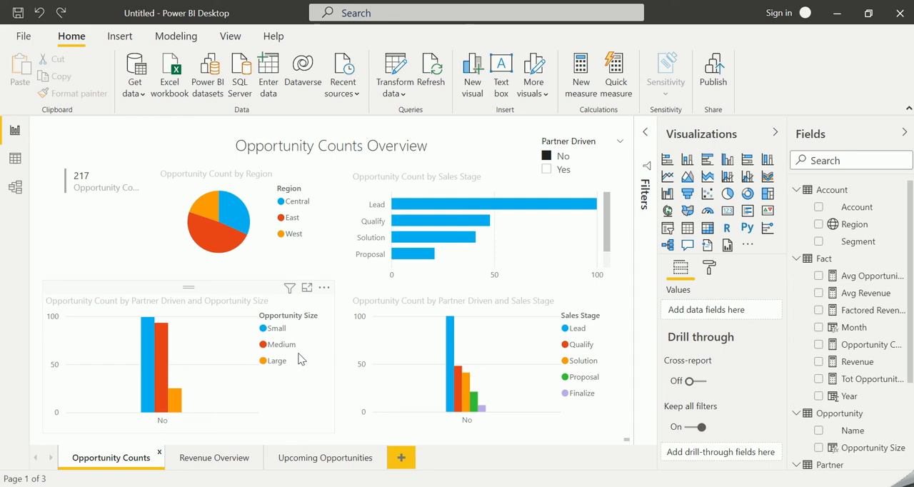
mouse_move(271, 360)
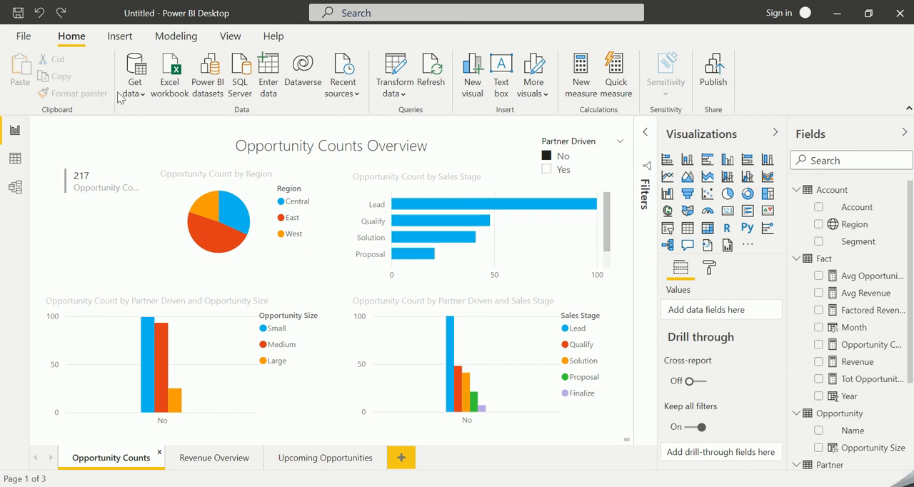
mouse_move(569, 425)
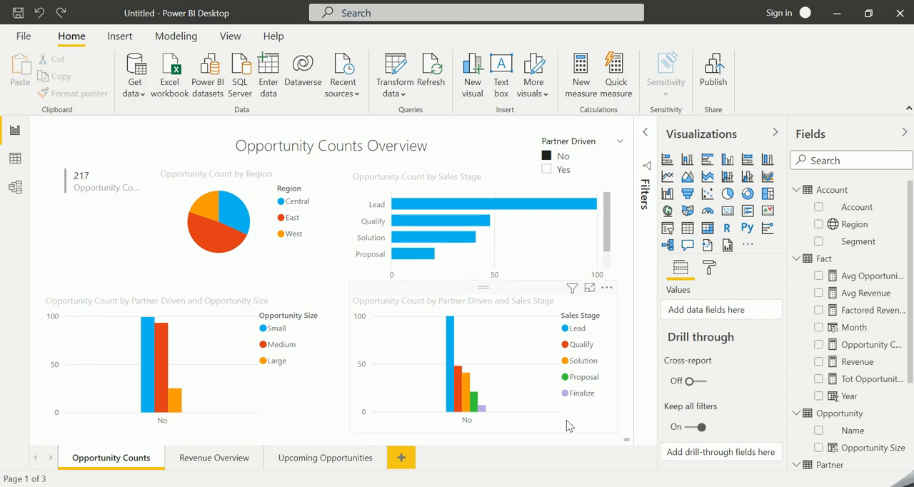